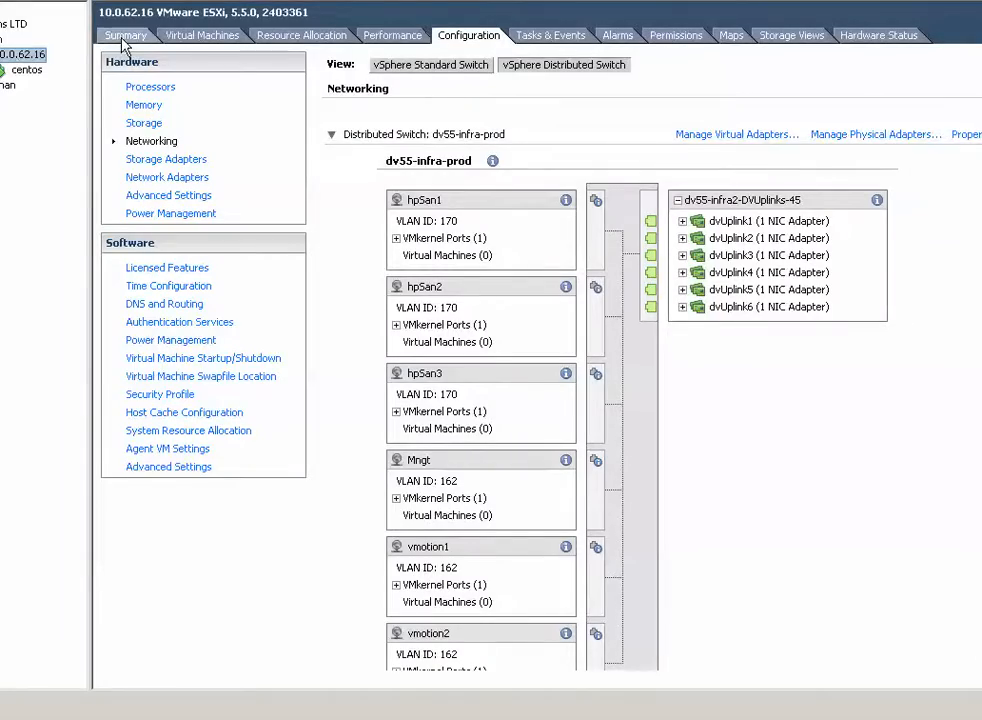
Step: Review host 10.0.62.16's summary, processor and memory details, then show its DirectPath I/O passthrough settings
left_click(126, 36)
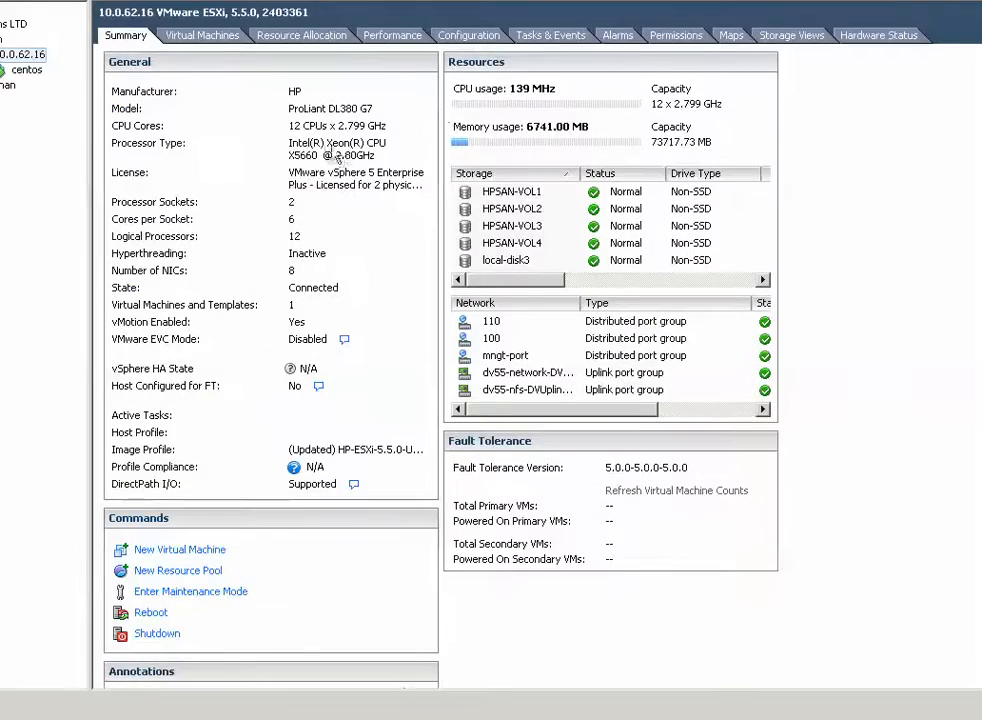
mouse_move(20, 40)
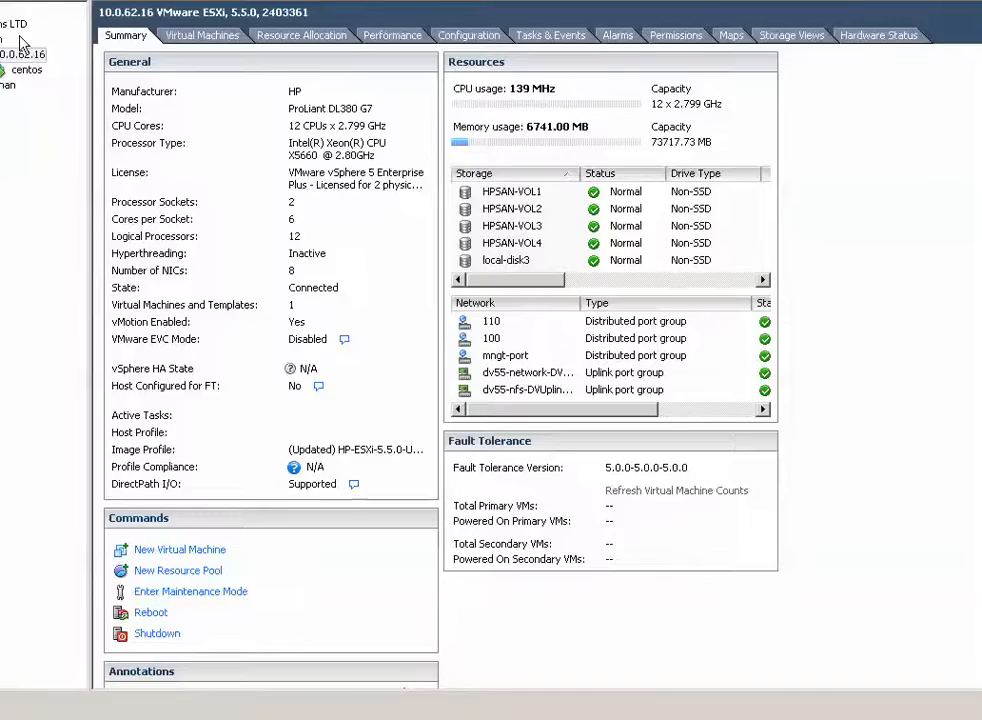
mouse_move(28, 50)
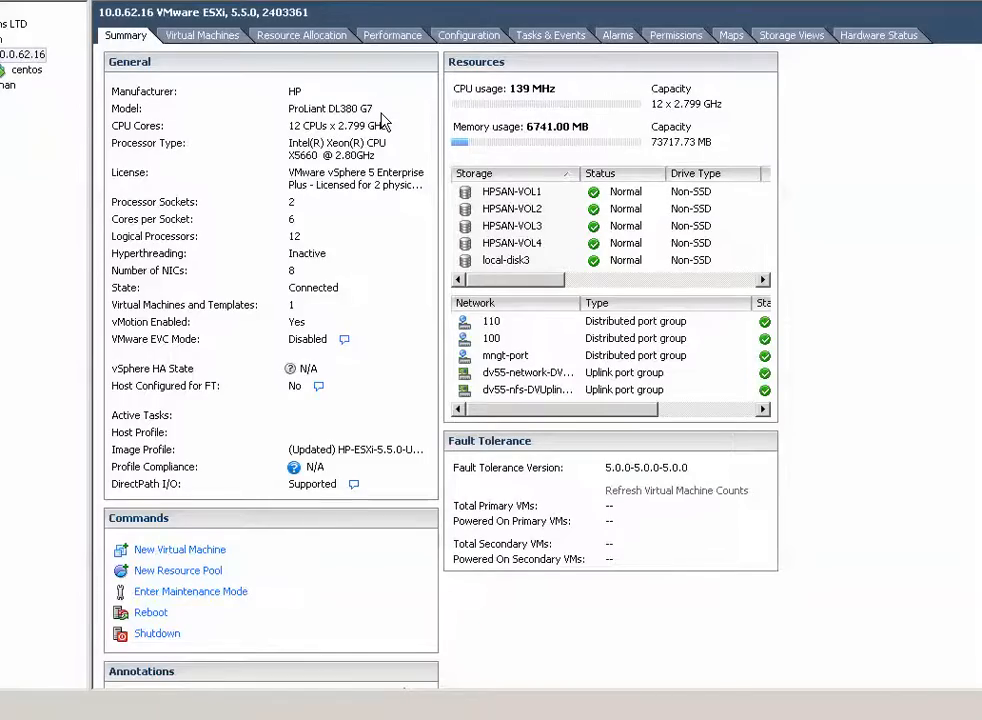
left_click(468, 36)
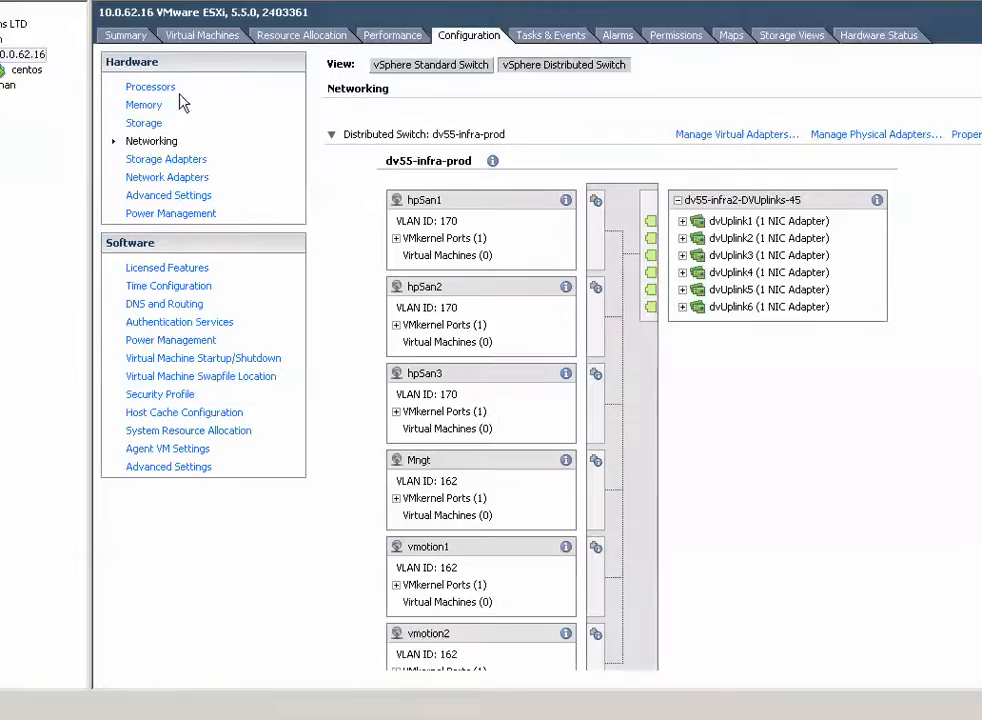
left_click(150, 88)
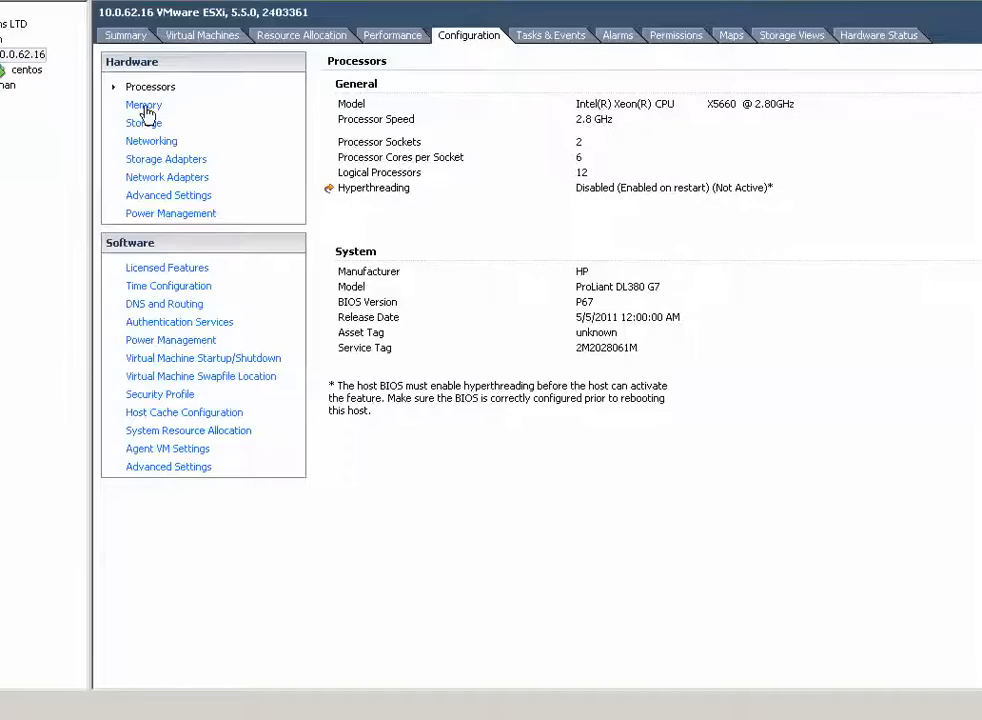
mouse_move(420, 196)
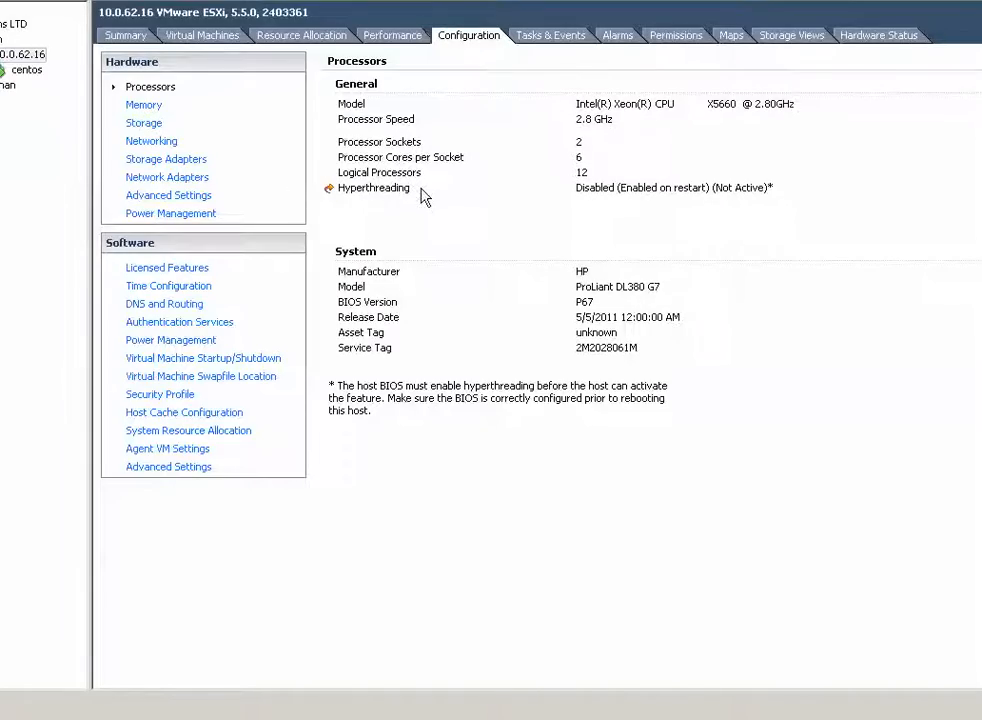
mouse_move(416, 192)
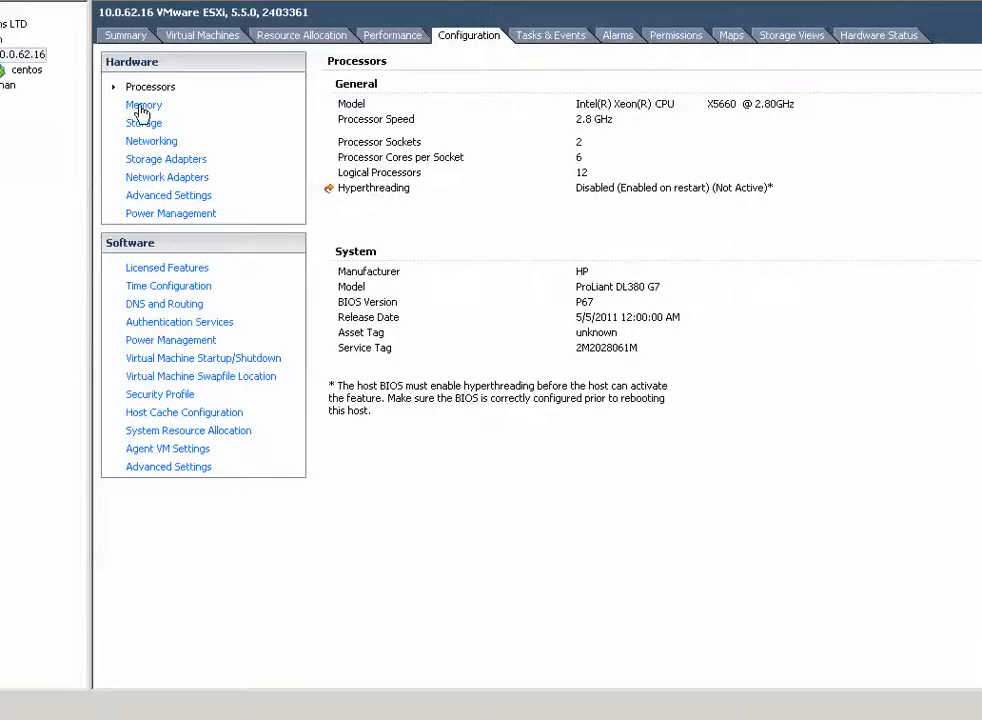
left_click(144, 104)
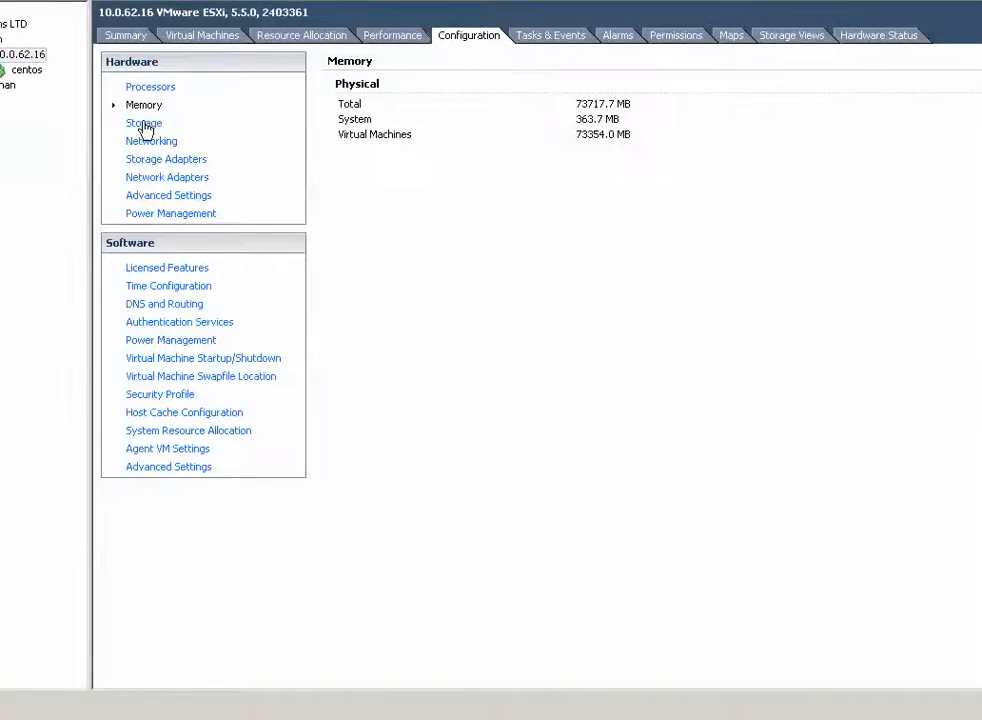
mouse_move(144, 142)
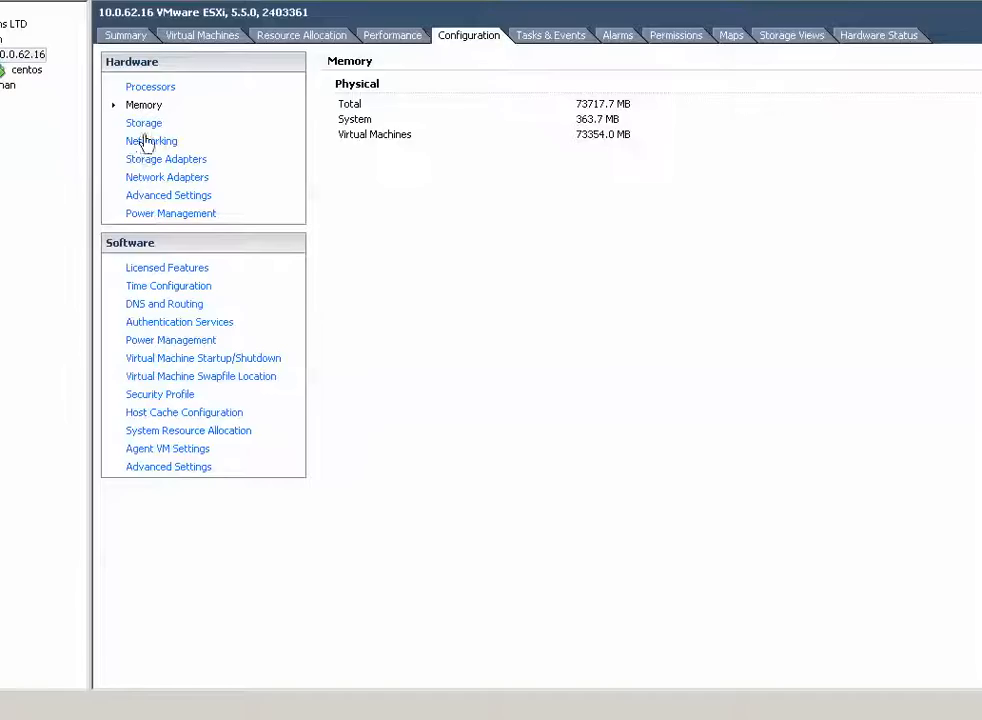
mouse_move(150, 200)
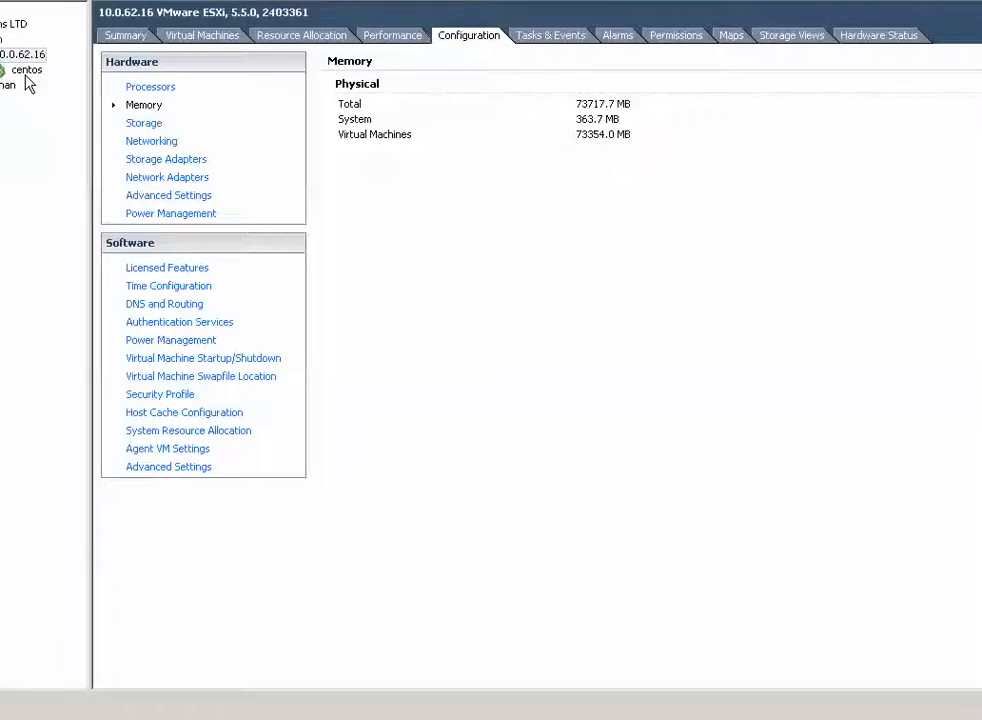
left_click(168, 196)
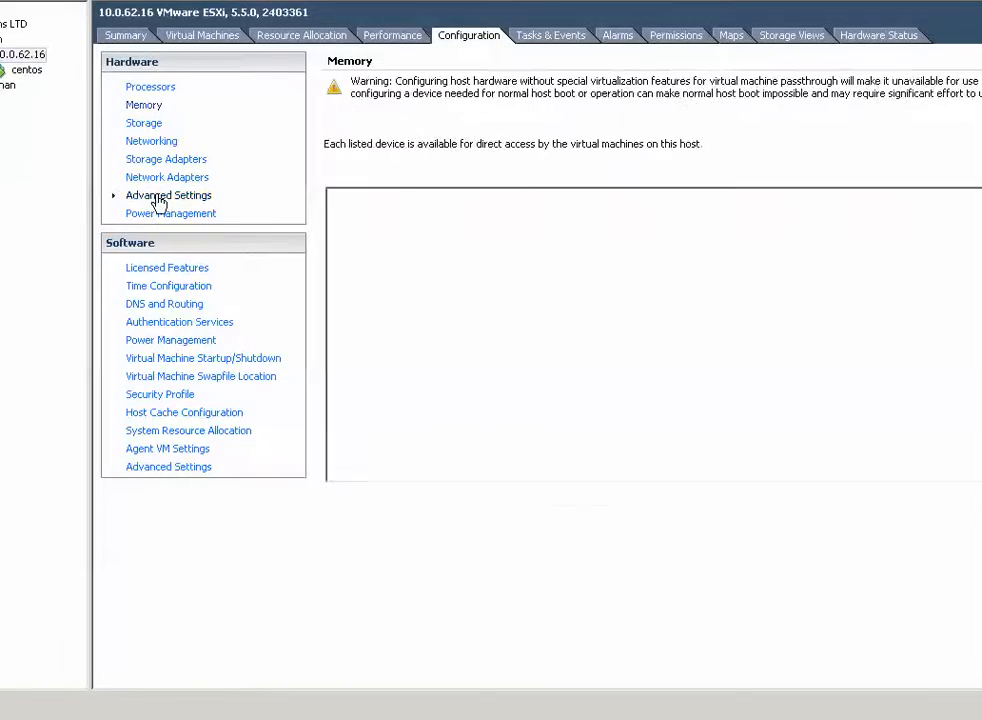
Step: Bring up the Mark devices for passthrough dialog listing the host's PCI devices
left_click(168, 196)
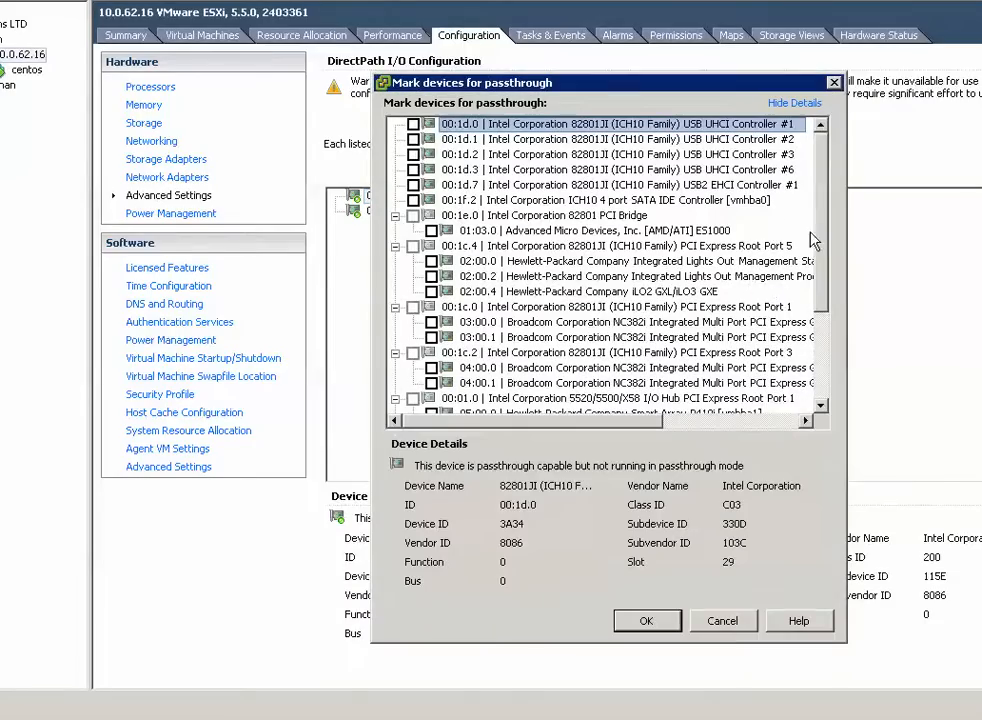
Step: Confirm both Intel 82571EB Gigabit ports as passthrough devices and select the centos VM
scroll("down", 3)
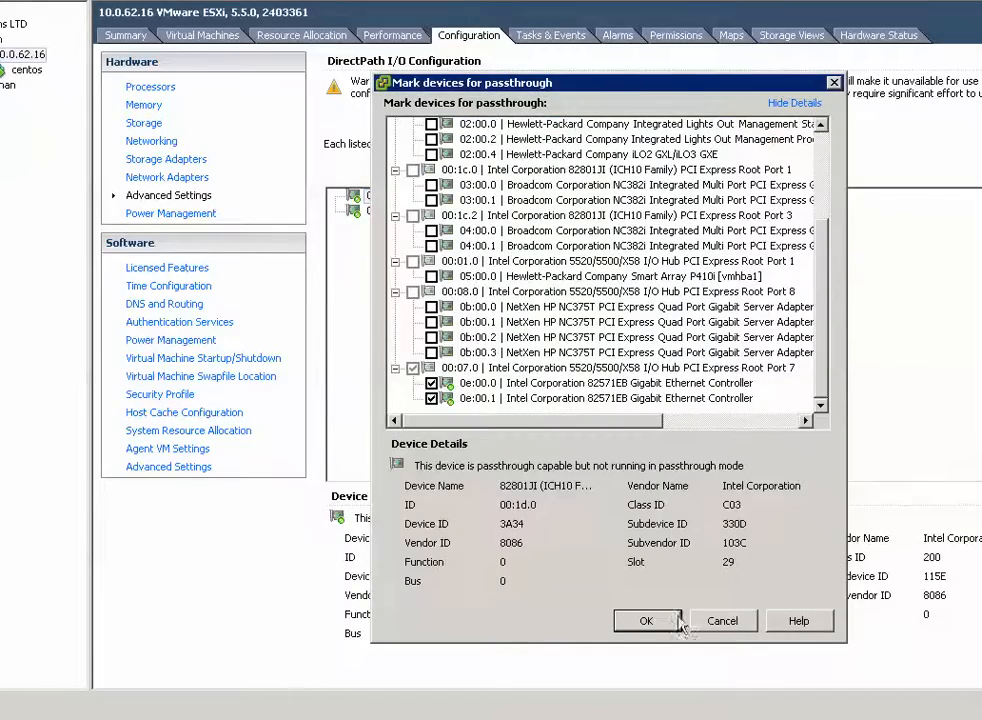
left_click(644, 620)
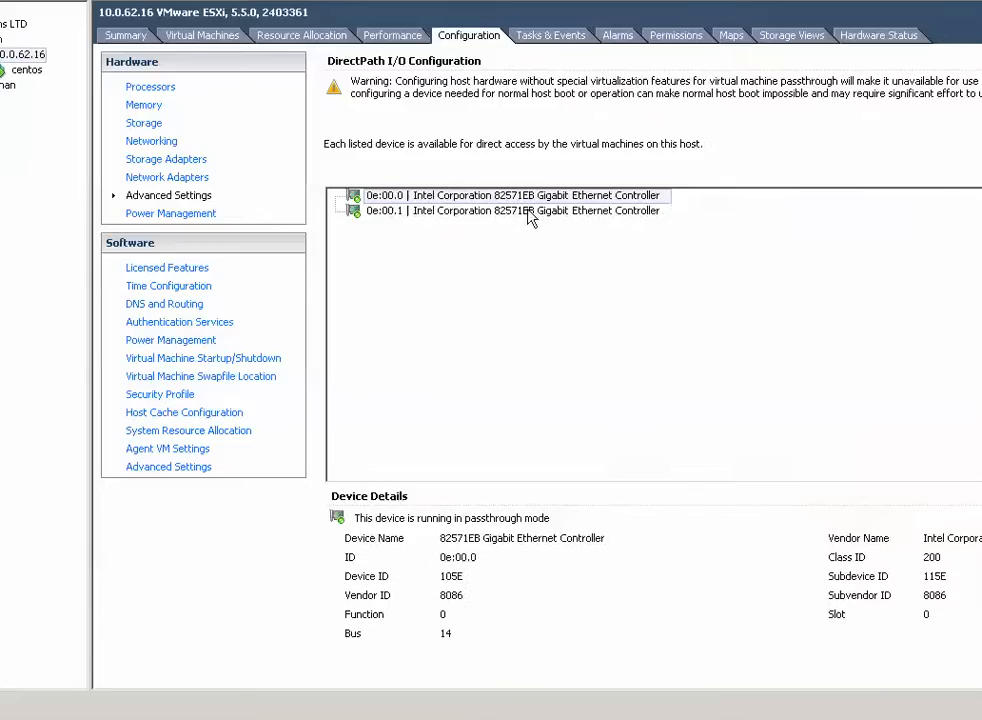
left_click(512, 196)
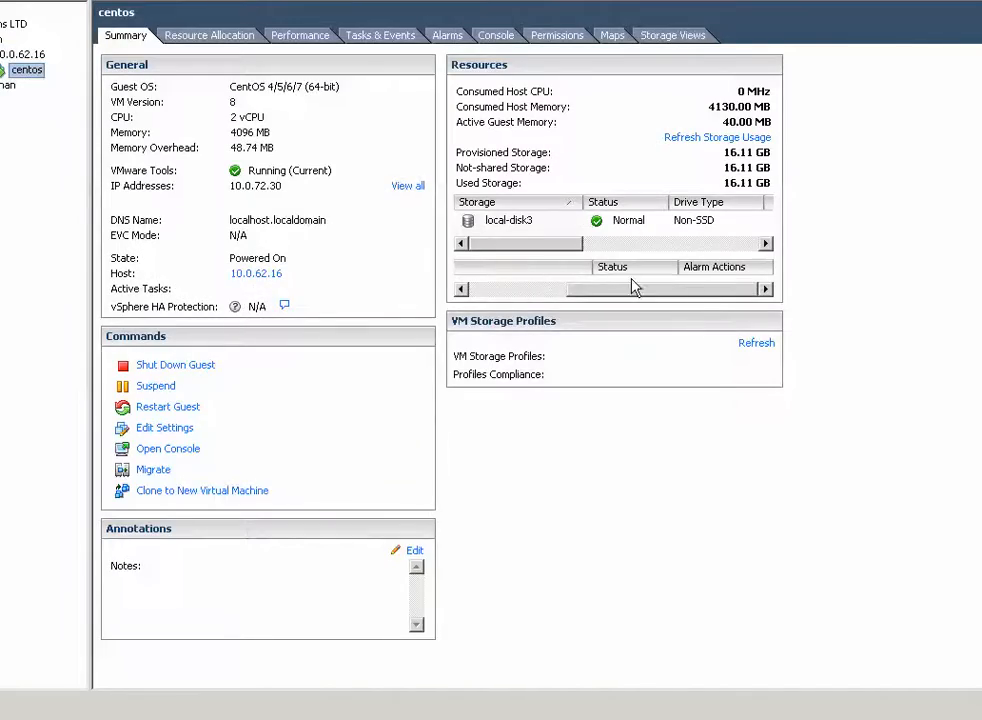
mouse_move(164, 432)
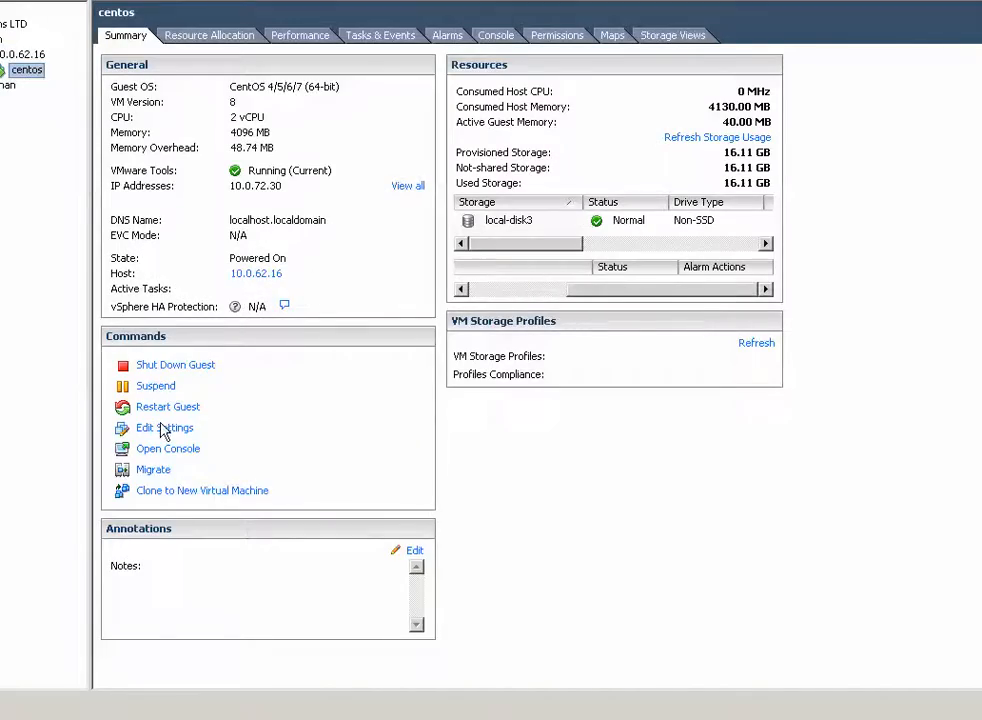
Step: Inspect PCI devices 0 and 1 in centos VM settings and see that an Ethernet adapter cannot be added
left_click(164, 428)
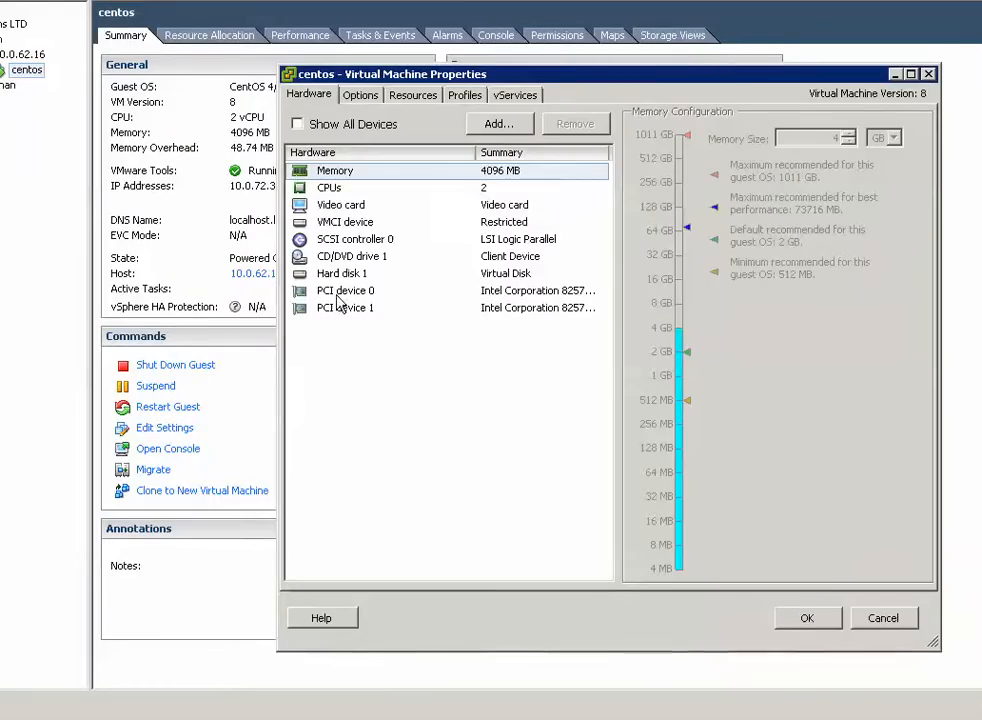
left_click(344, 290)
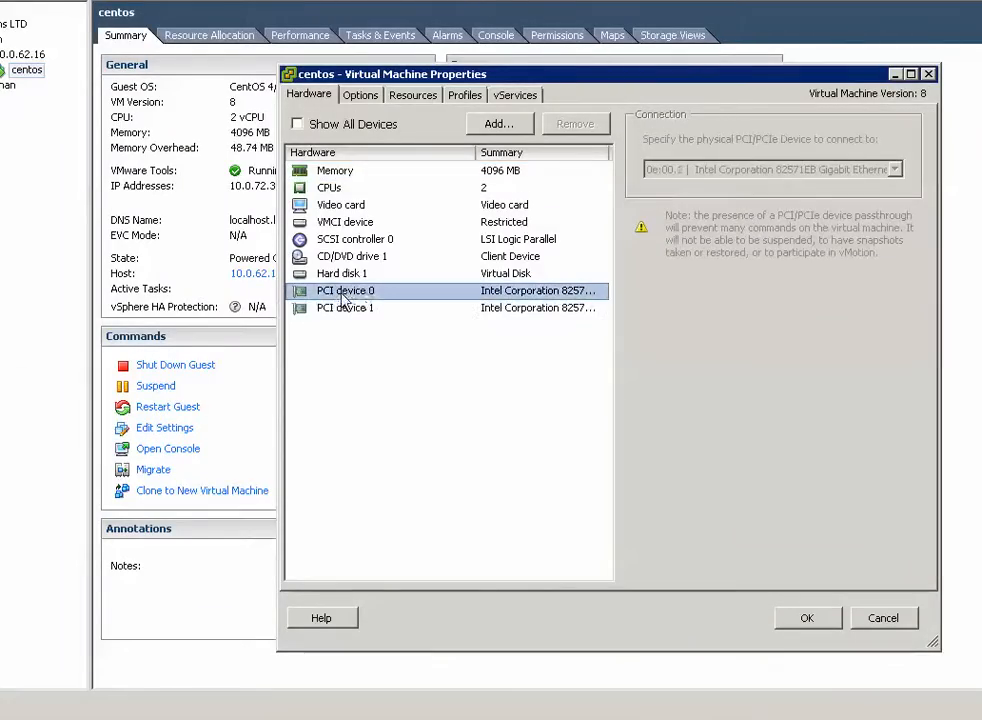
left_click(344, 308)
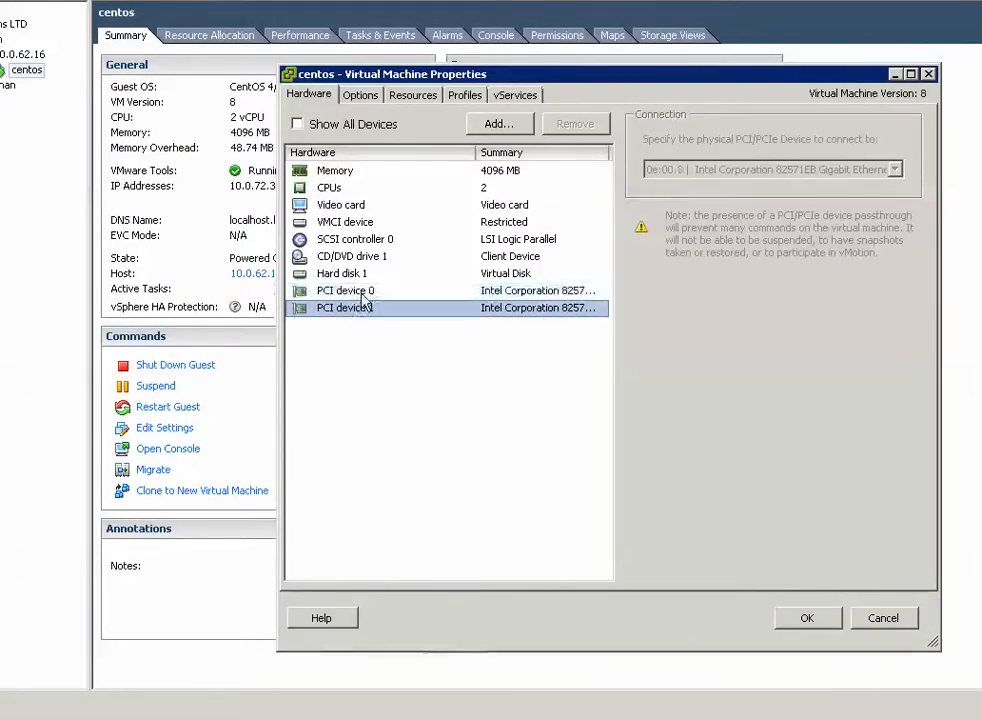
left_click(500, 124)
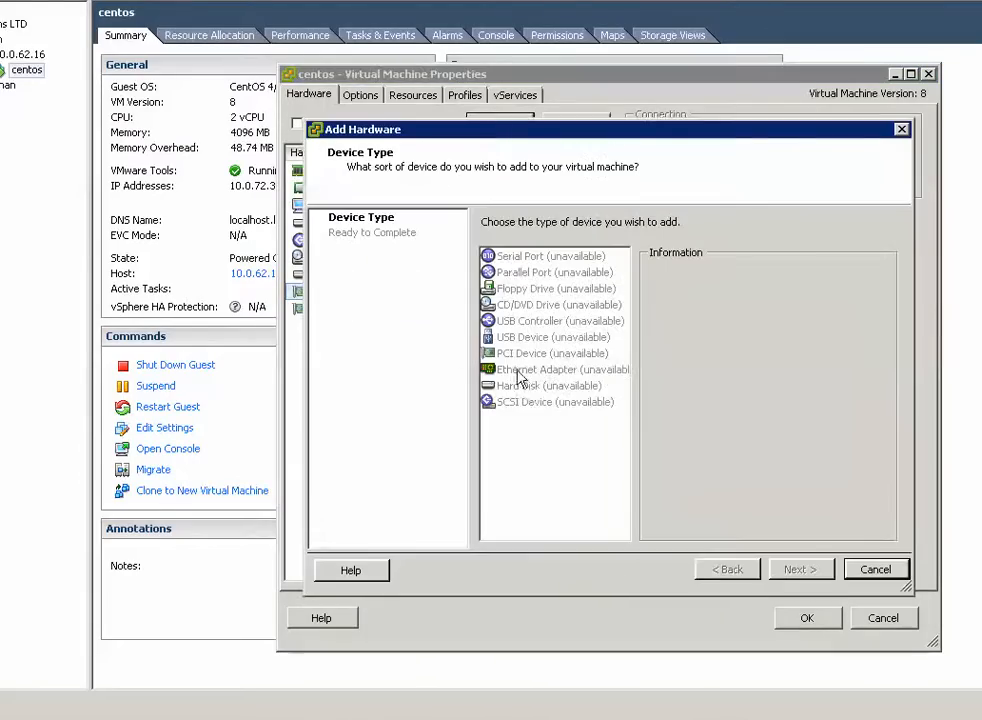
left_click(548, 368)
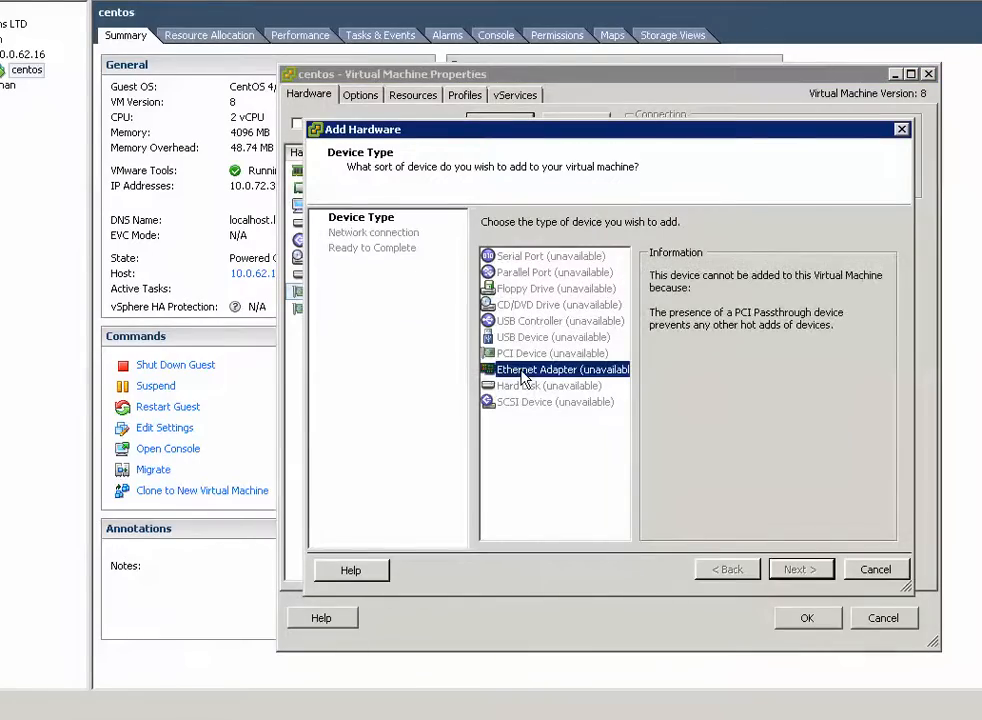
left_click(552, 352)
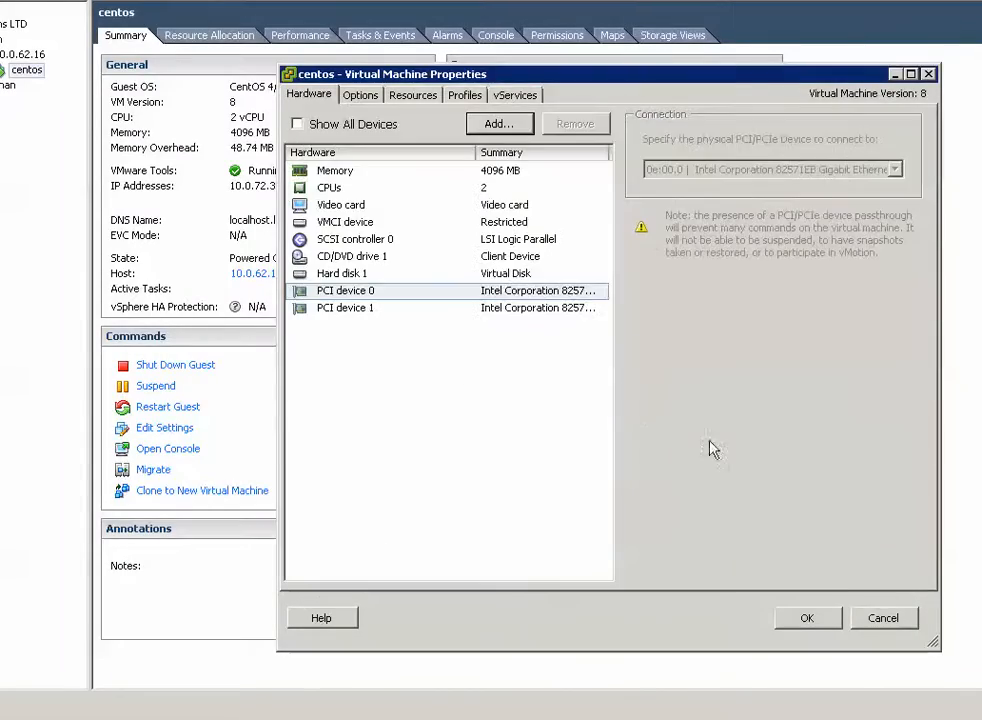
Step: Re-check both passthrough PCI devices and leave the VM settings dialog
left_click(344, 308)
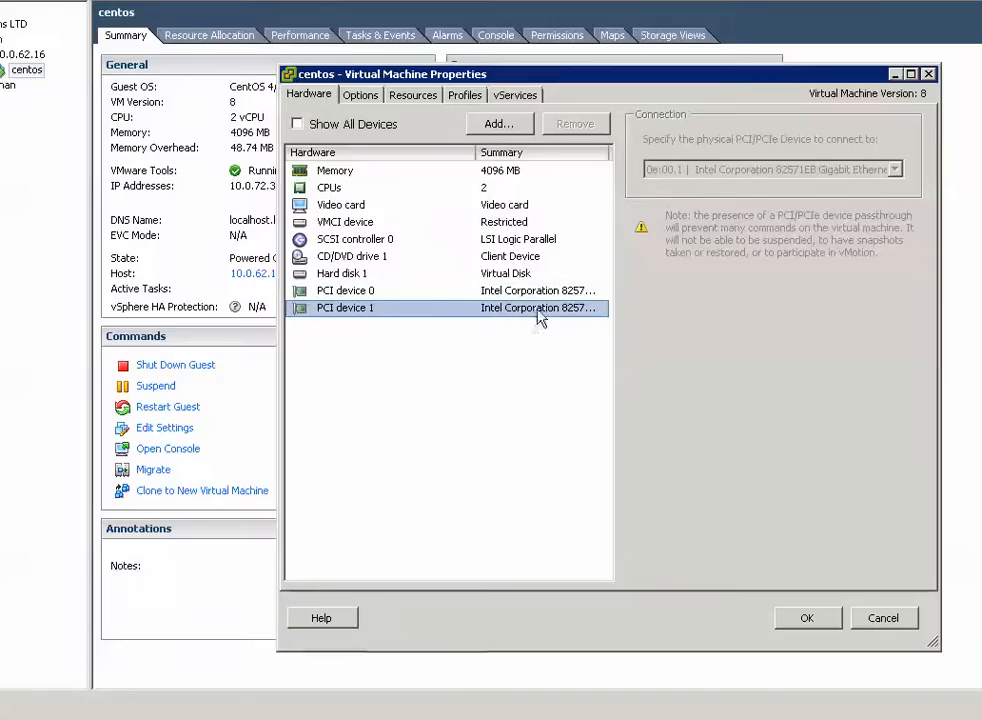
left_click(344, 290)
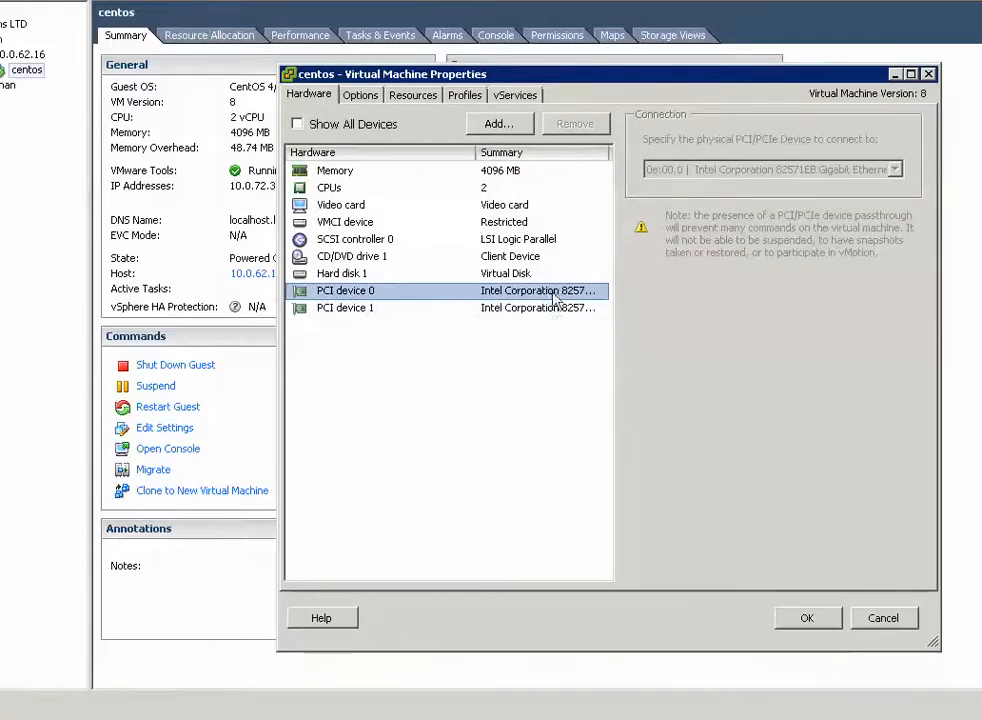
left_click(882, 616)
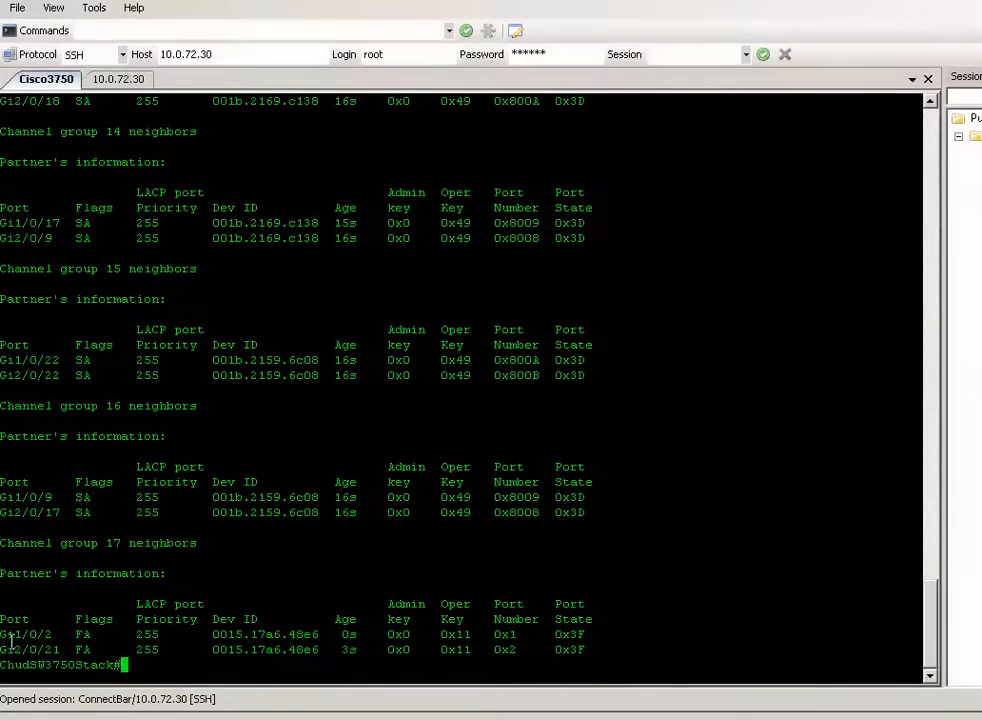
mouse_move(204, 660)
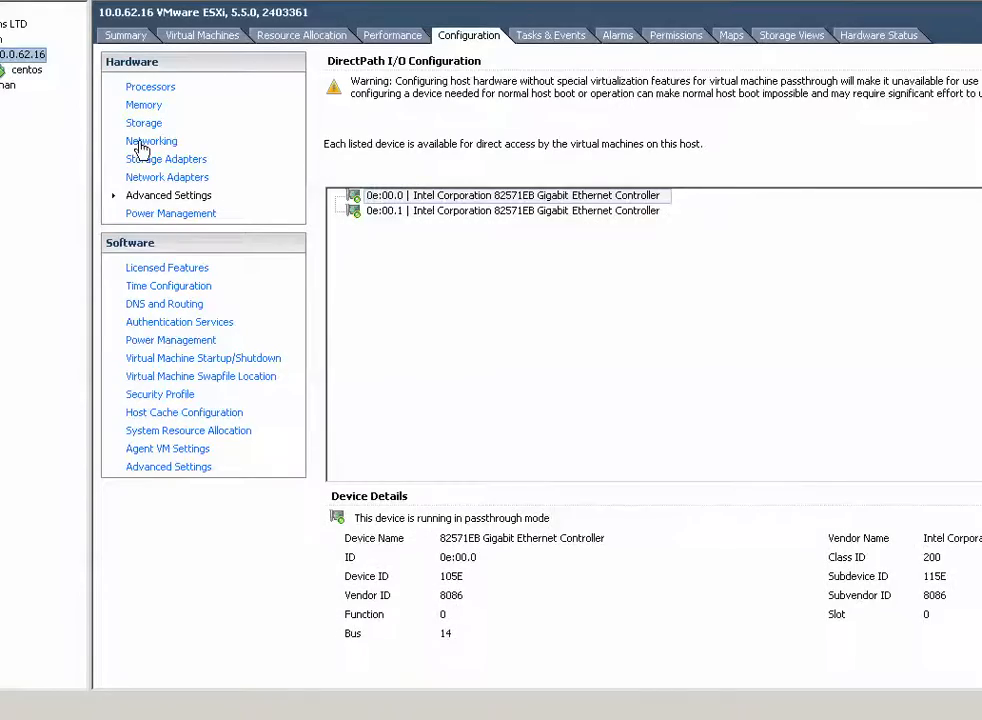
Step: Show the host's distributed switches and inspect the vmk0 management VMkernel adapter with MTU 9000
left_click(152, 140)
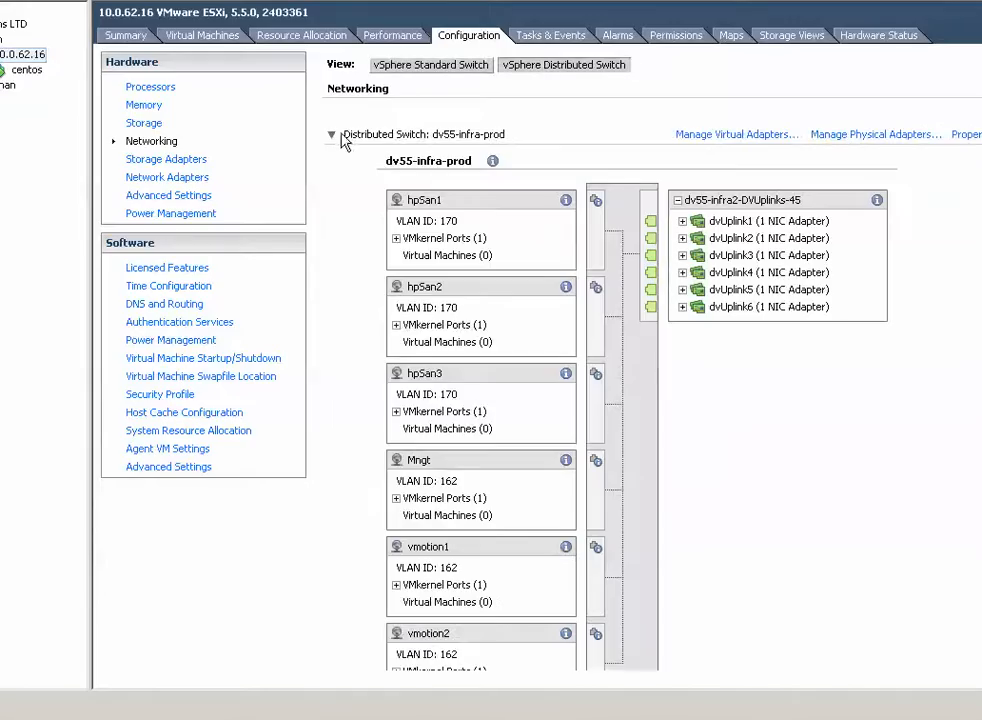
left_click(332, 134)
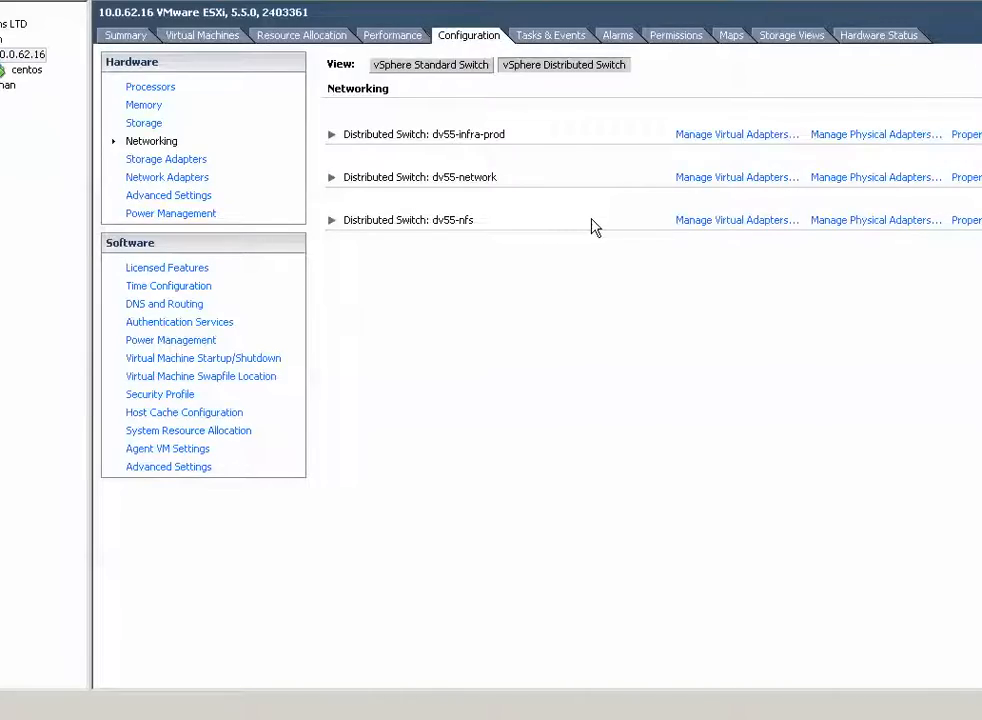
mouse_move(736, 134)
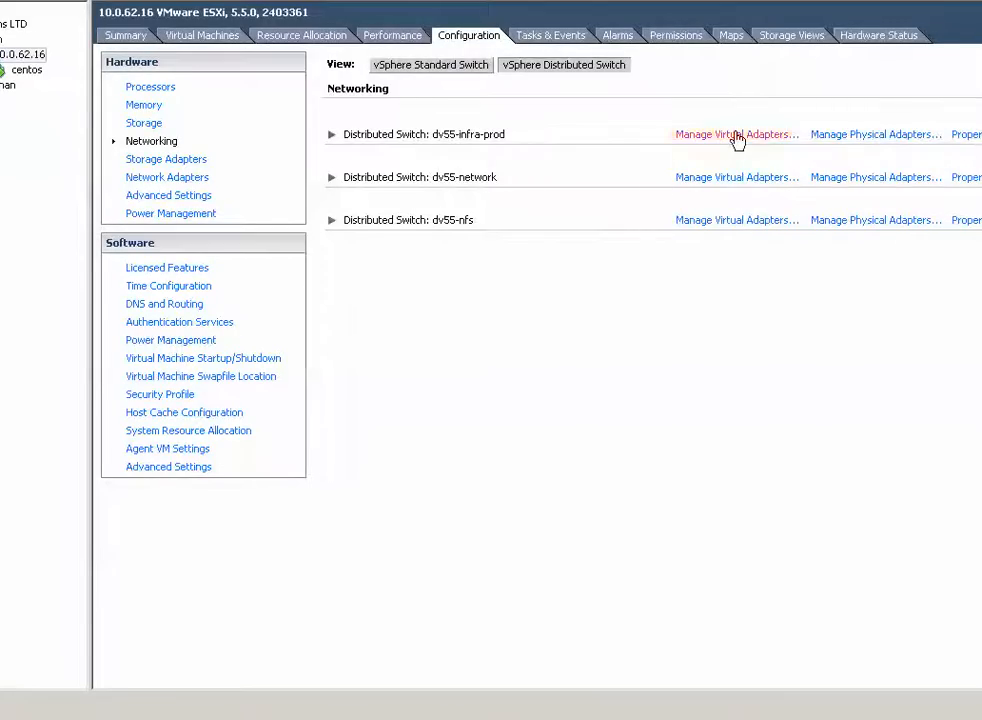
left_click(736, 134)
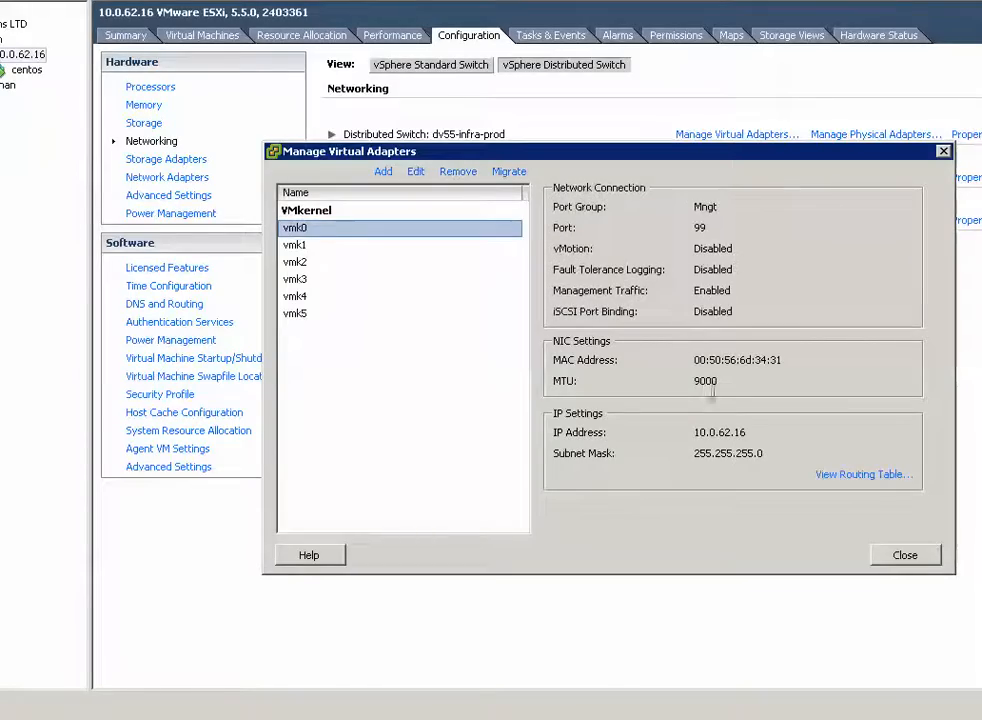
left_click(904, 556)
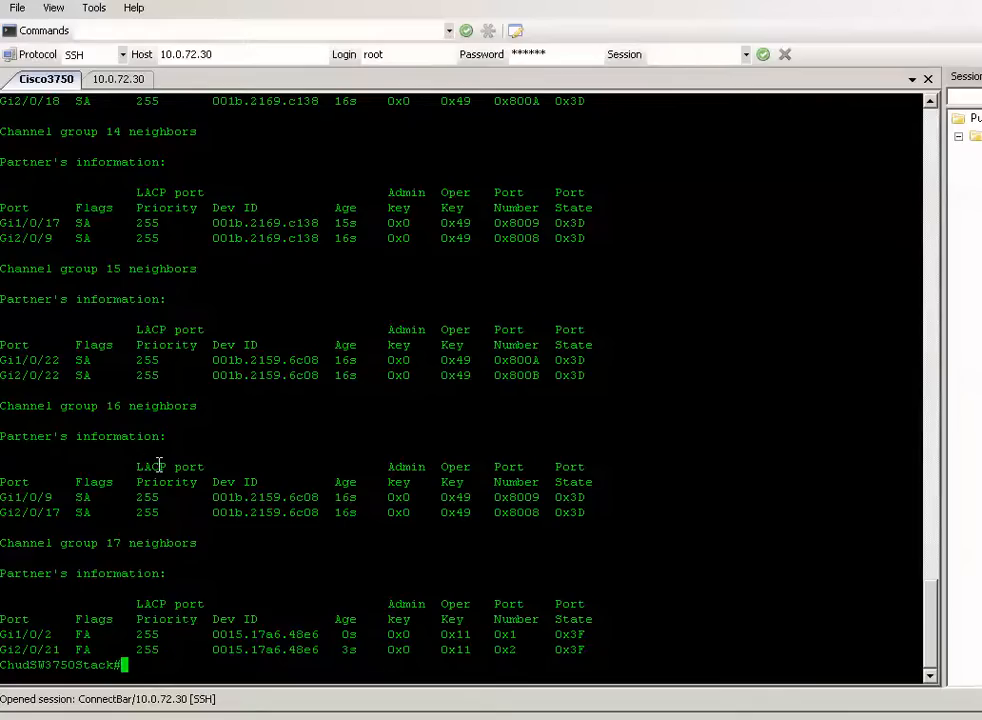
mouse_move(164, 612)
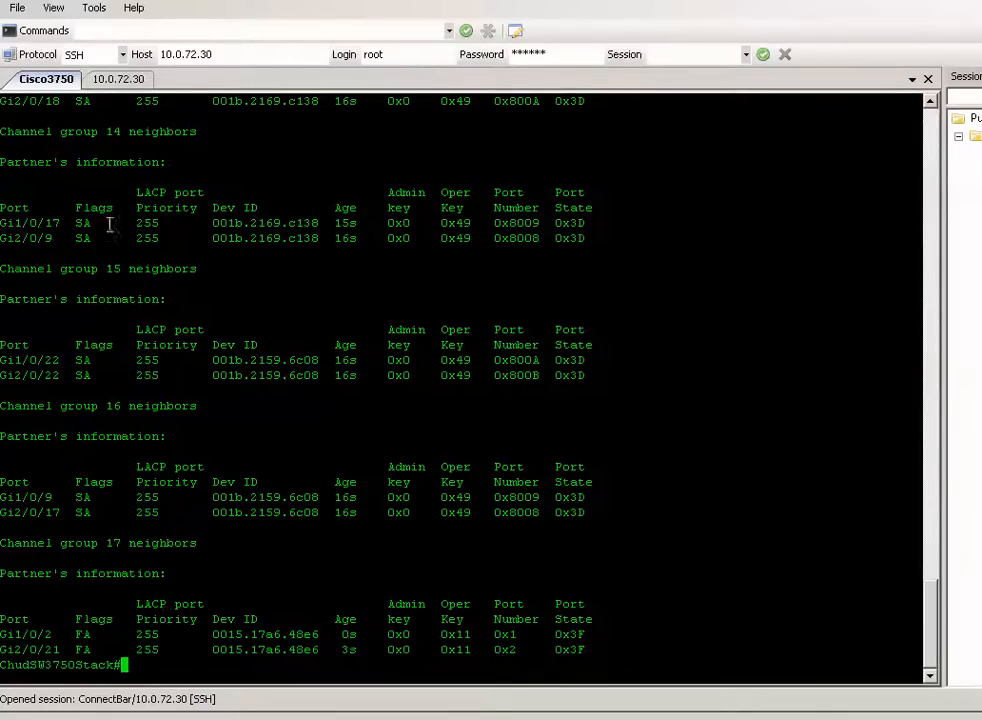
Step: View the CentOS 10.0.72.30 session showing bond0 mode=4 over eth0/eth1 and speed 2000
left_click(118, 80)
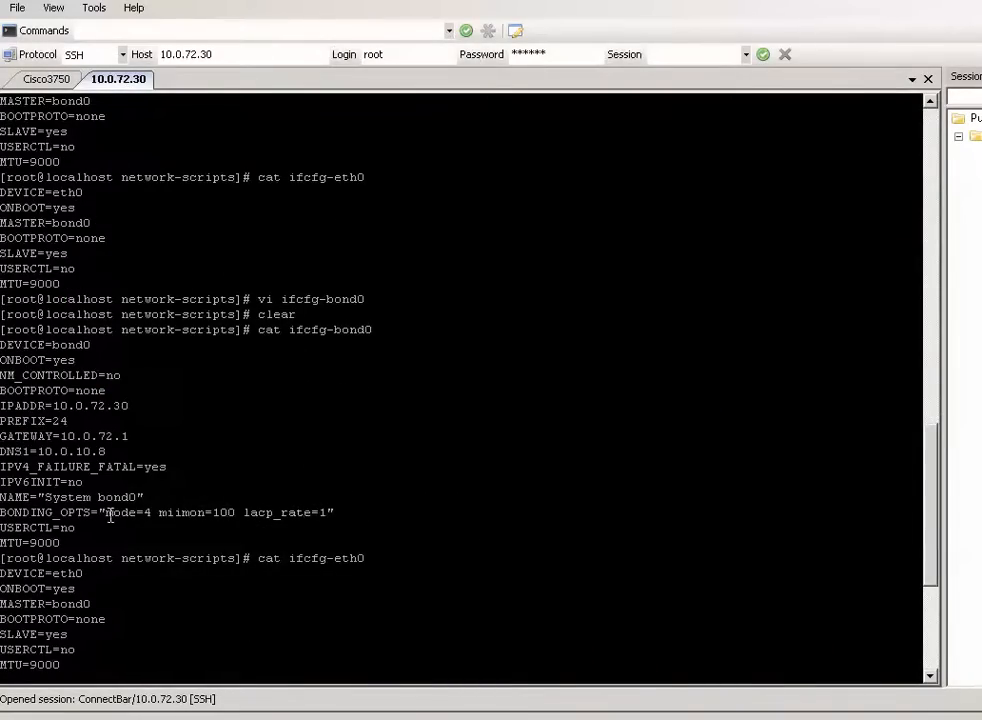
mouse_move(276, 538)
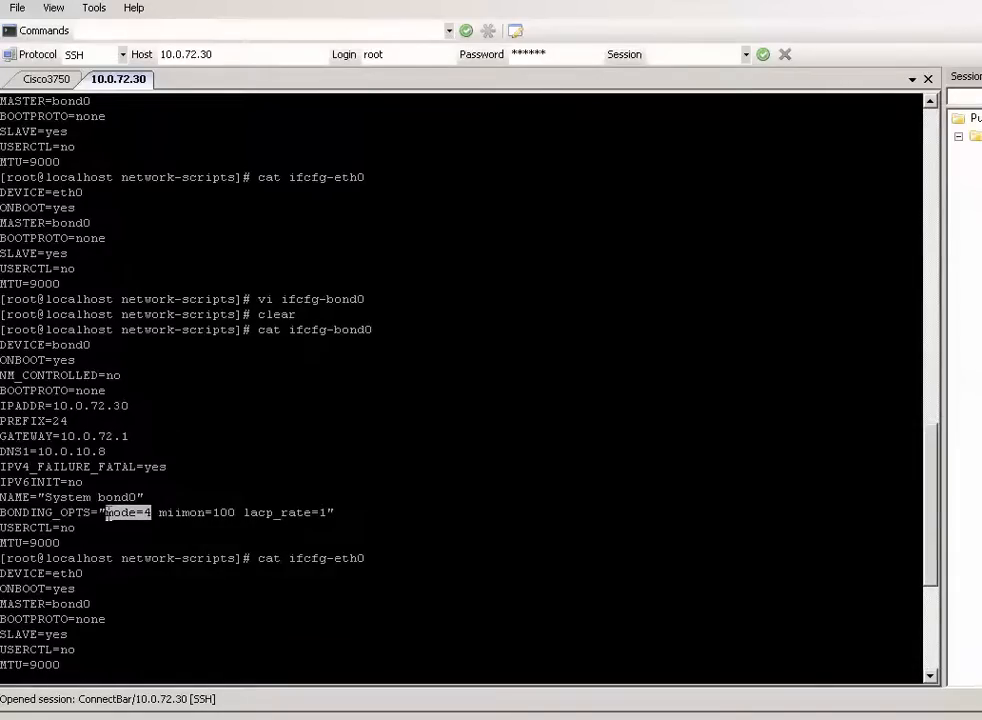
scroll("down", 3)
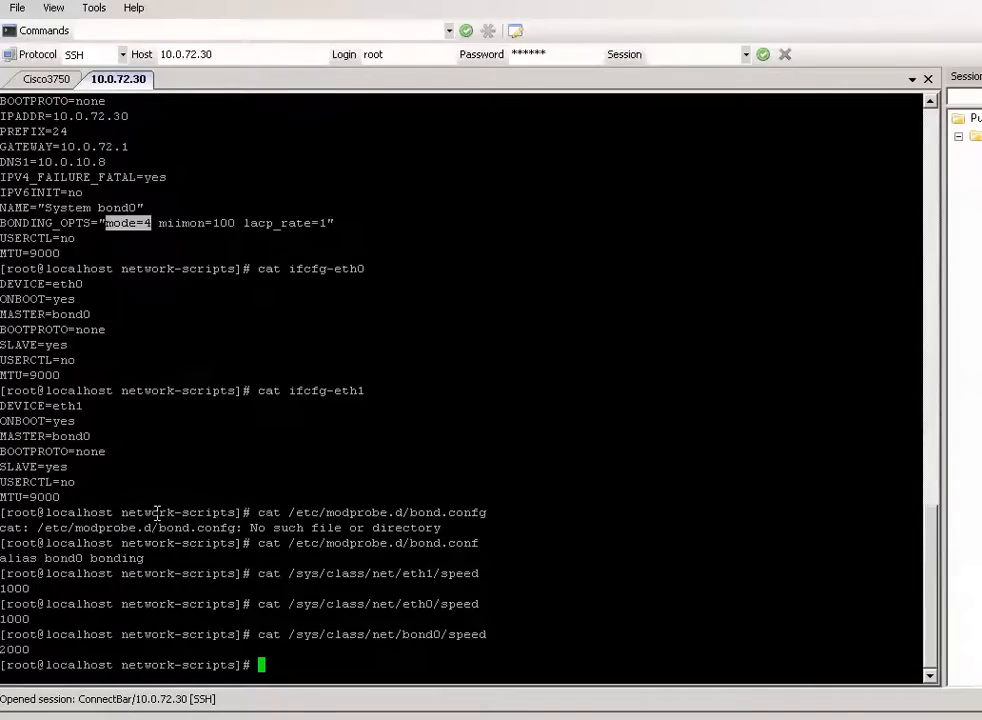